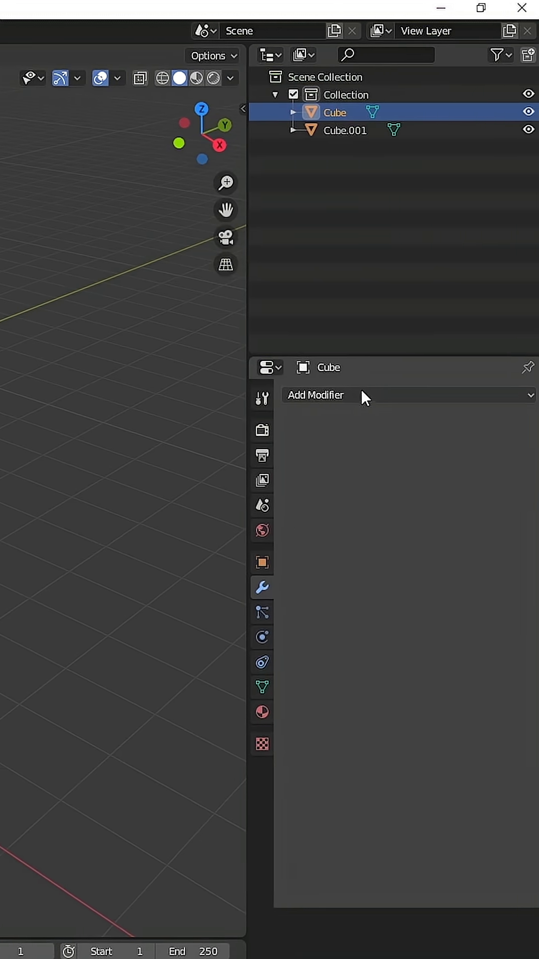
Add a Boolean modifier (Generate category) to the Cube from the modifier list
left_click(316, 394)
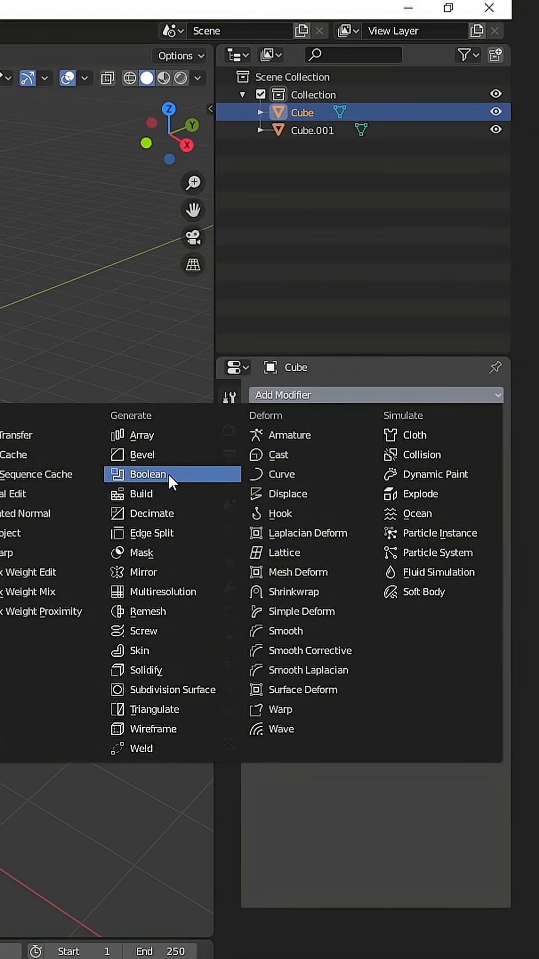
left_click(148, 473)
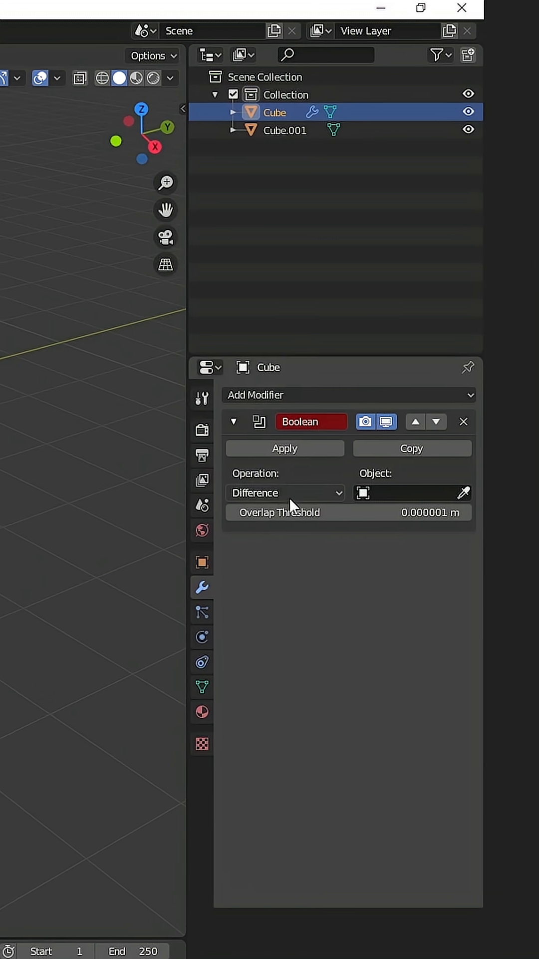
Set the Boolean modifier's Object field to Cube.001, the overlapping cube
left_click(284, 492)
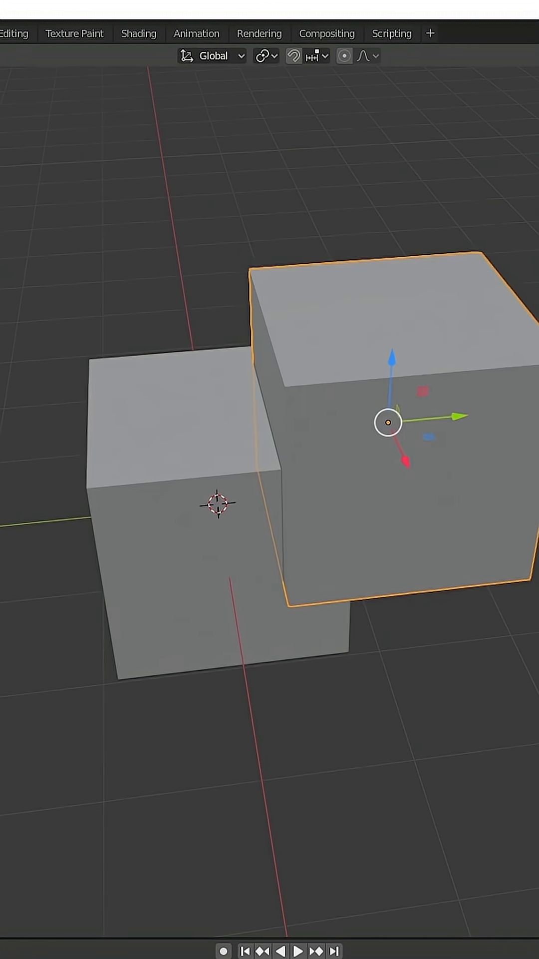
key("h")
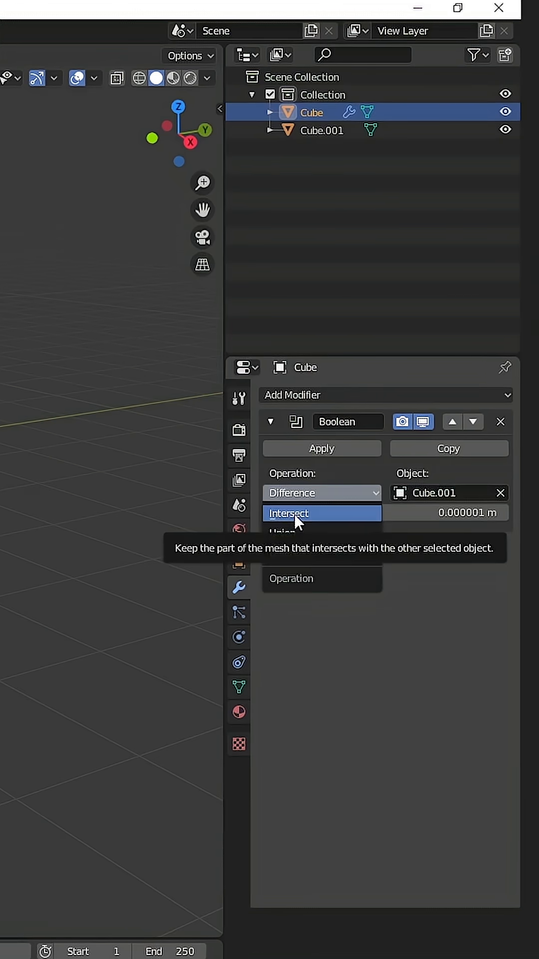
Change the Boolean operation from Difference to Intersect with Cube.001
left_click(287, 512)
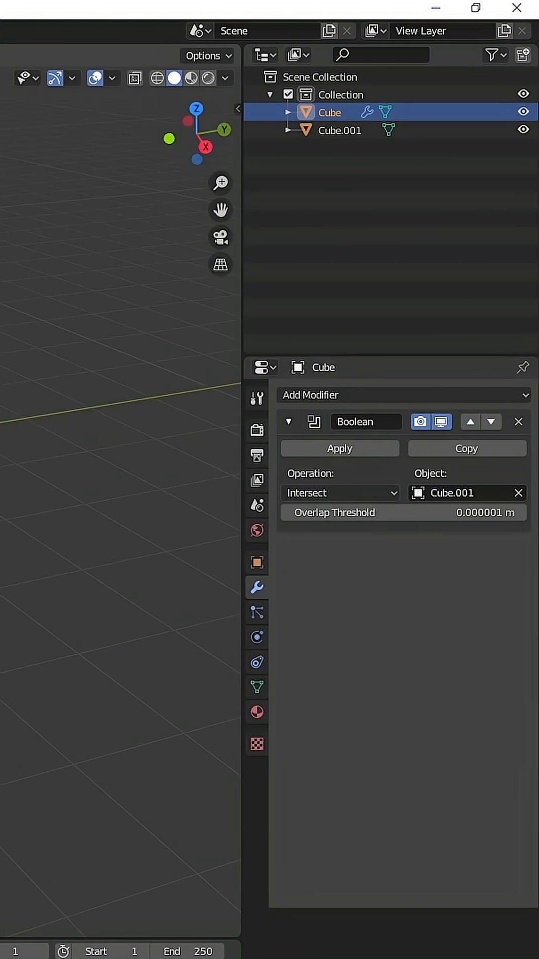